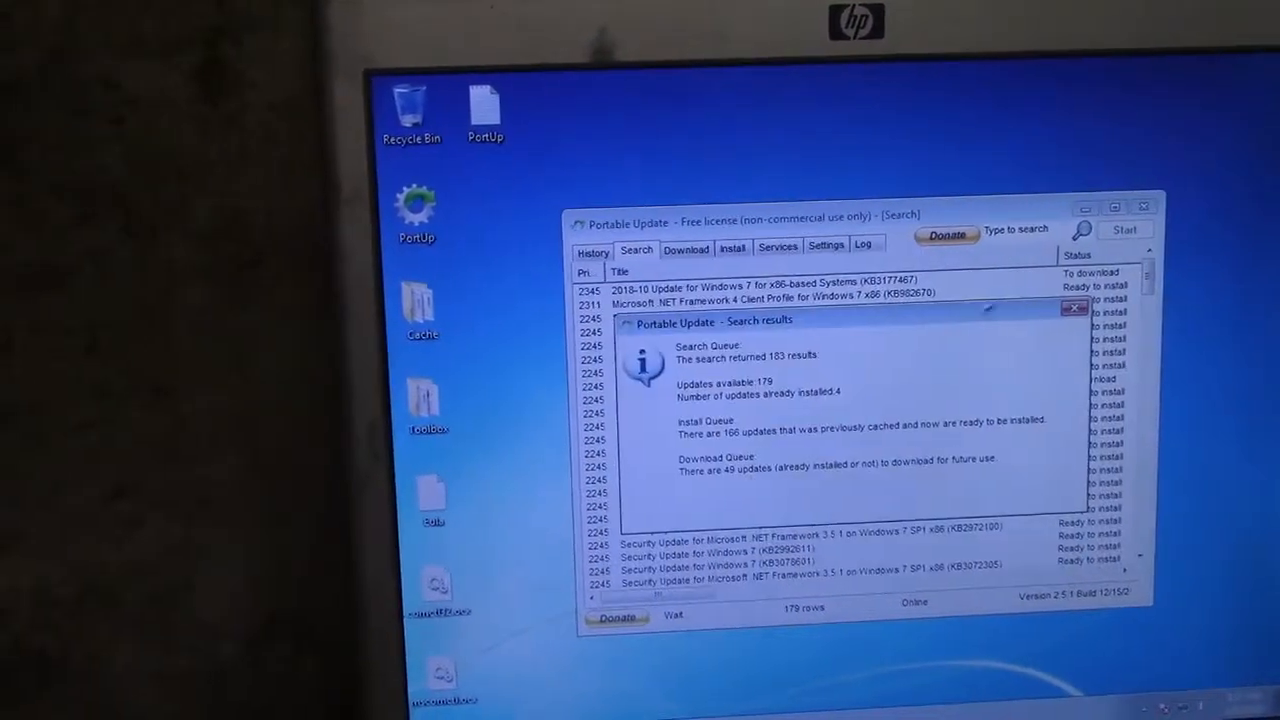
Dismiss the 179-update search summary and browse the download queue list.
{"action": "left_click", "coordinate": [1074, 307]}
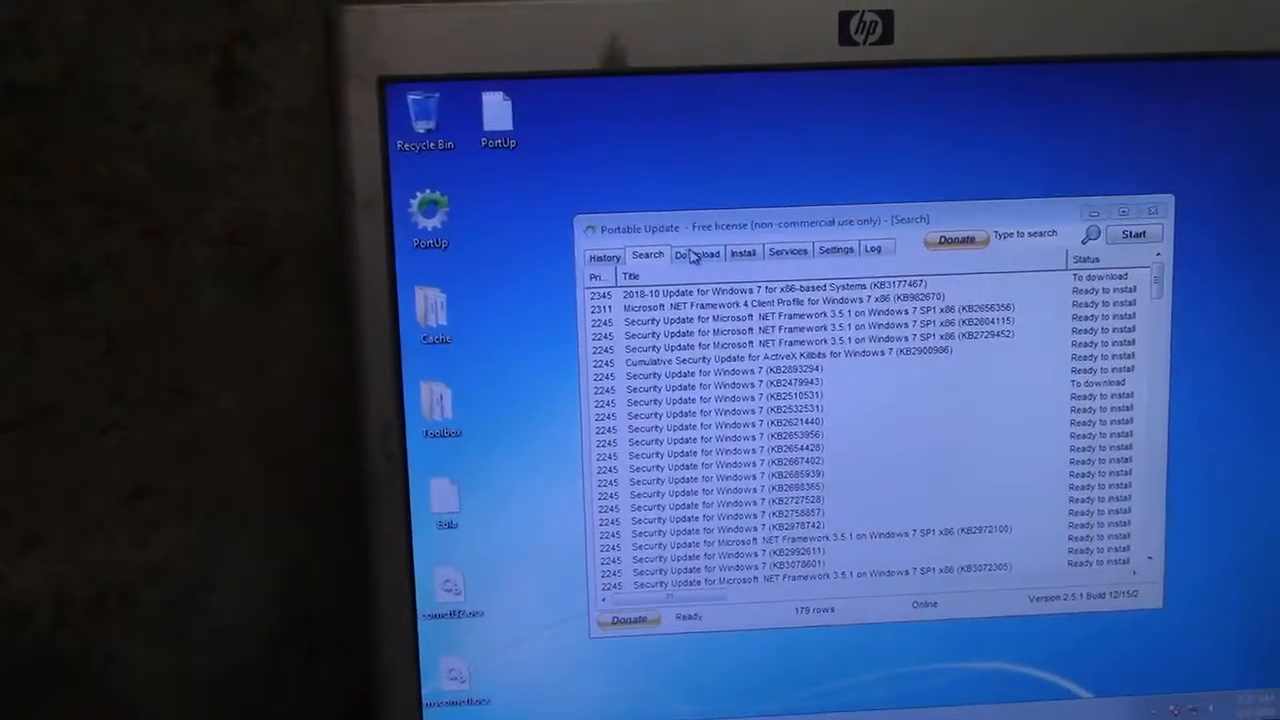
{"action": "left_click", "coordinate": [697, 253]}
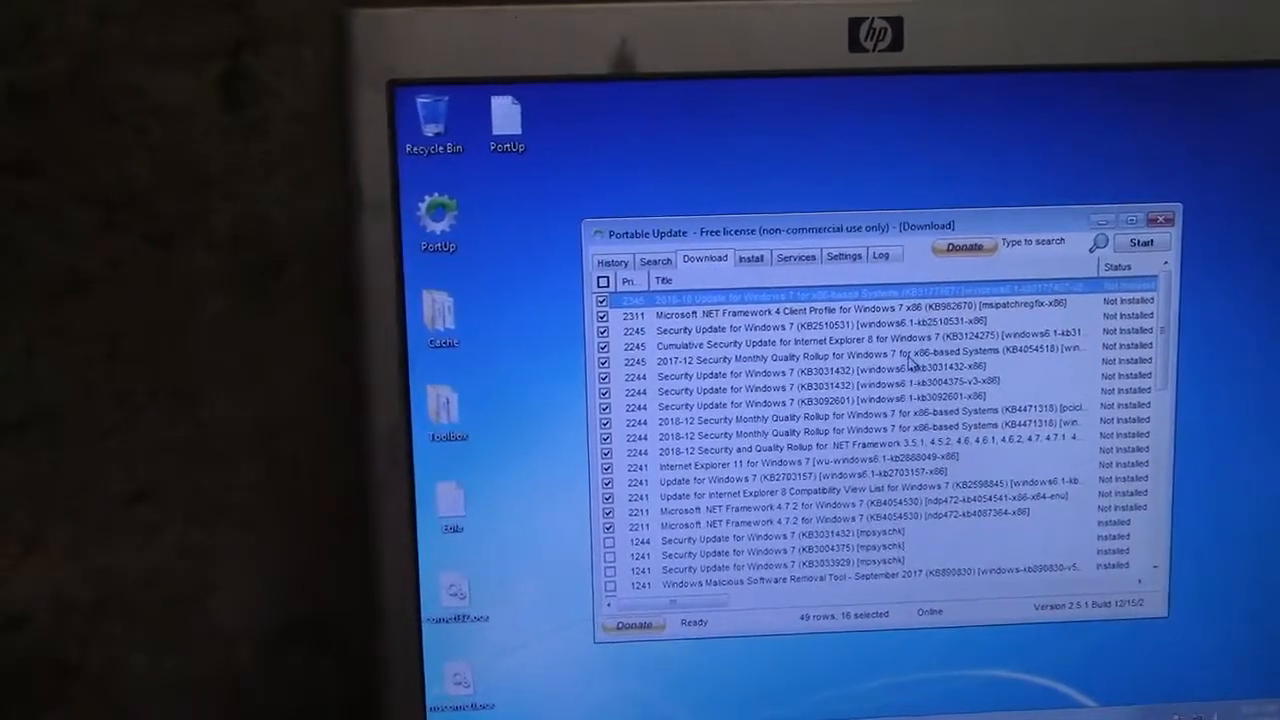
{"action": "scroll", "scroll_direction": "down", "scroll_amount": 3}
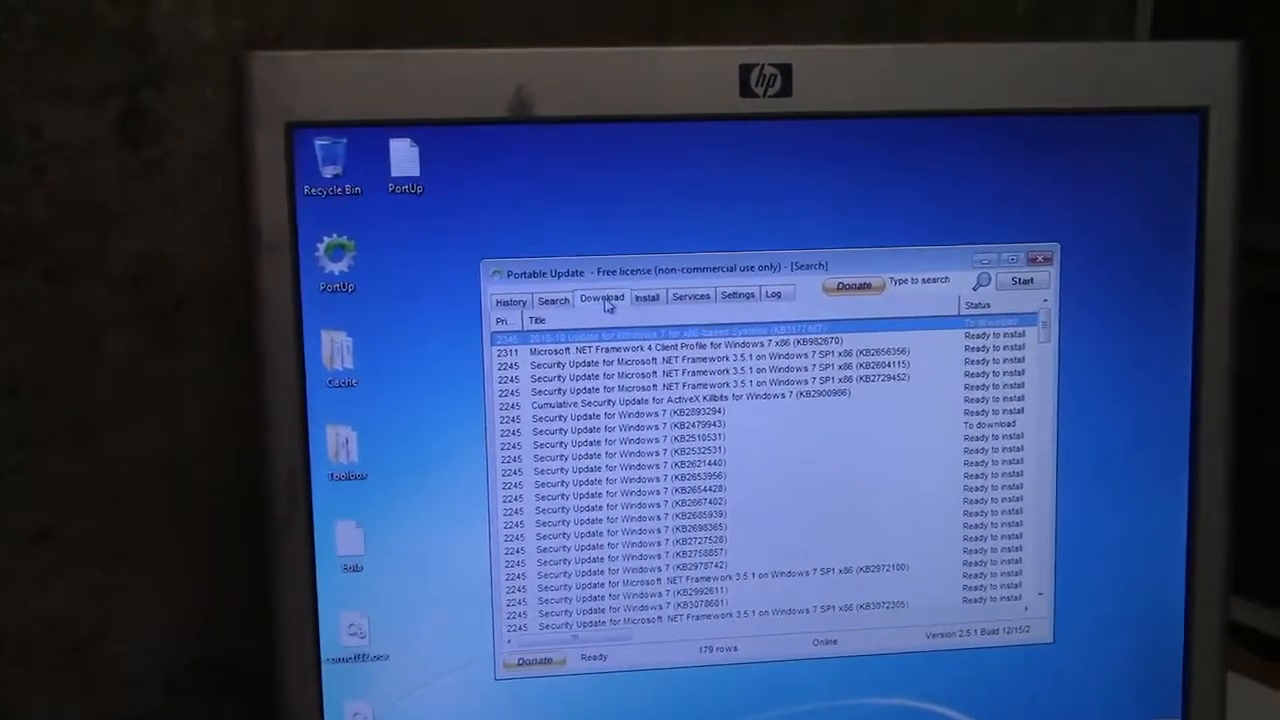
Start downloading the 16 checked updates from the Download tab queue.
{"action": "left_click", "coordinate": [602, 297]}
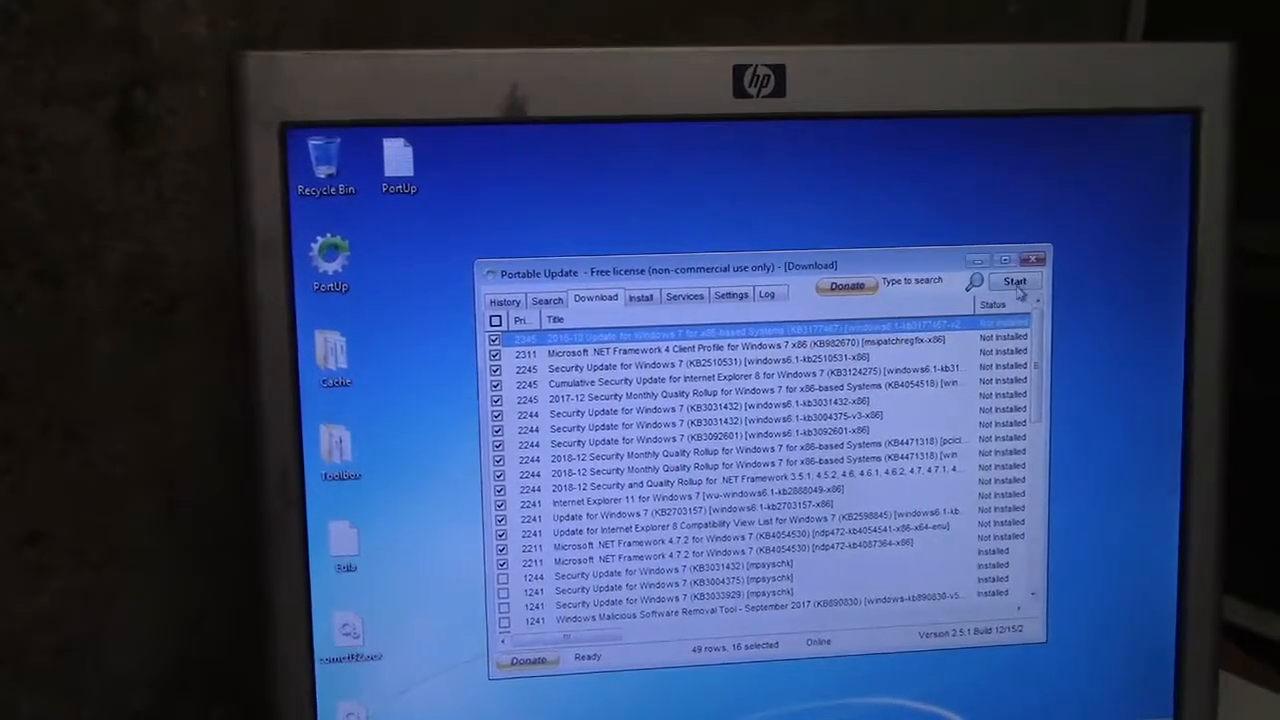
{"action": "left_click", "coordinate": [1014, 281]}
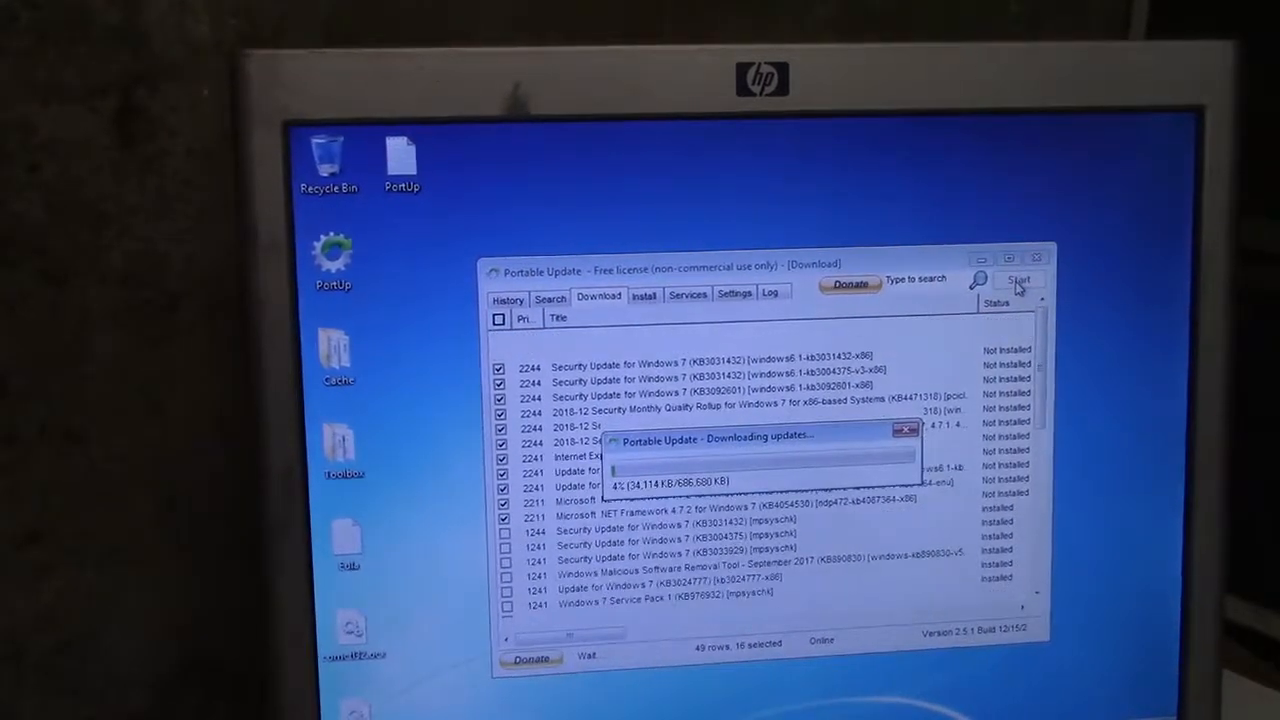